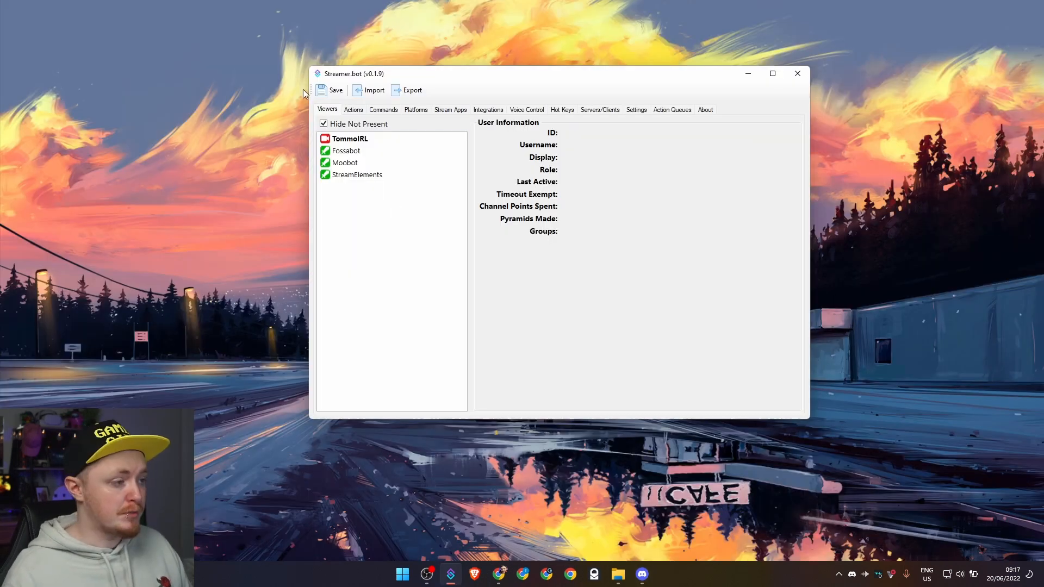
Import the shared Create Clip (via OBS) action from its import string into Community Tools.
left_click(374, 91)
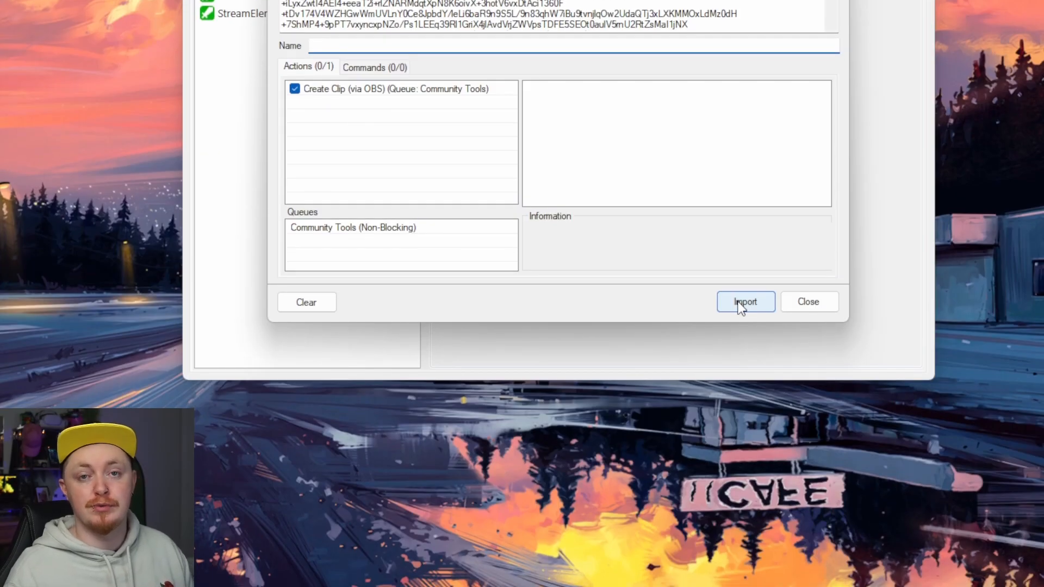
left_click(745, 302)
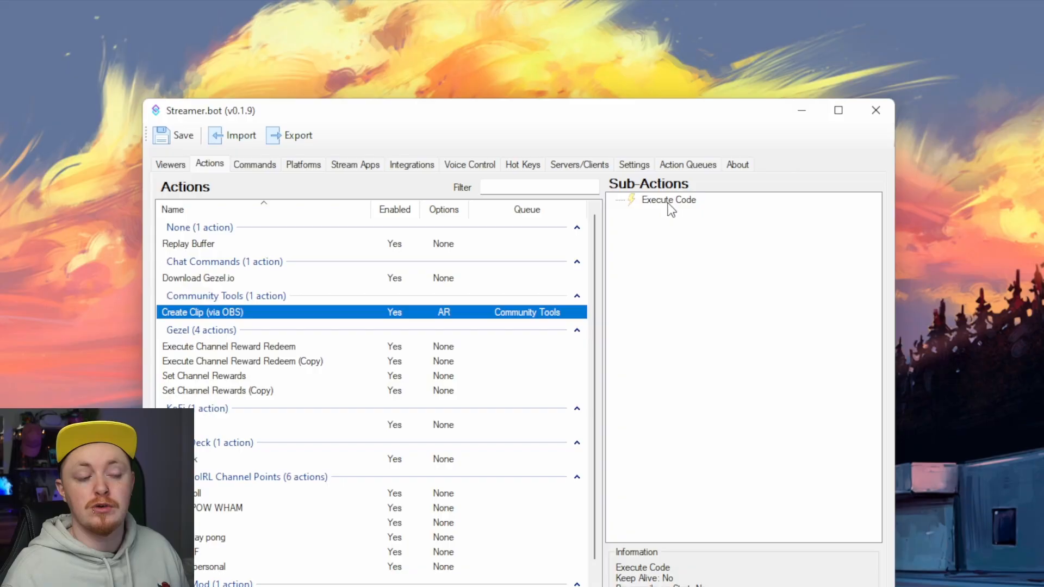
View the C# source of the action's Execute Code sub-action.
double_click(669, 199)
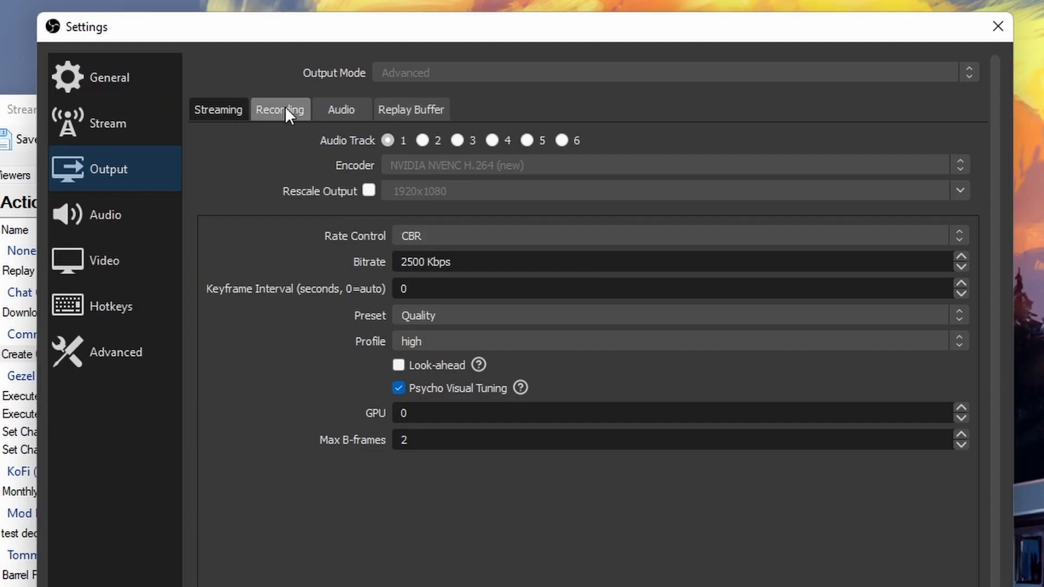
Show OBS's Recording output settings with the D:/rec path and mp4 format.
left_click(280, 109)
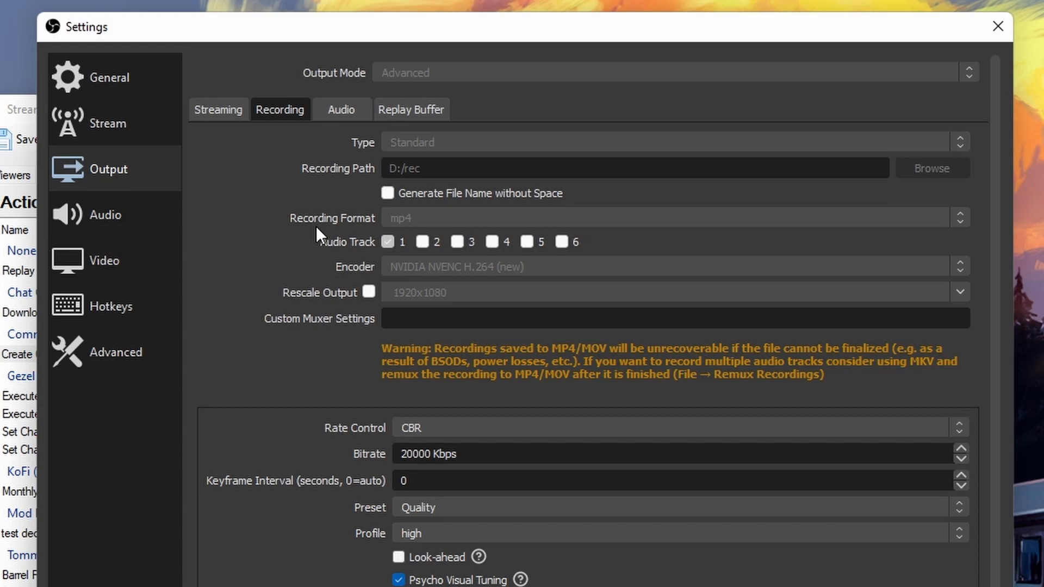
mouse_move(361, 236)
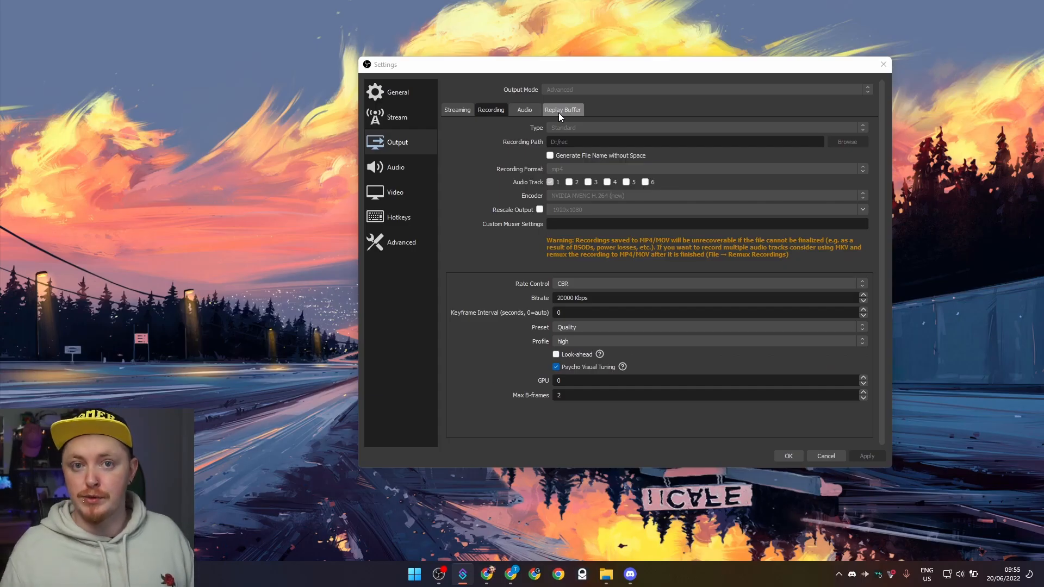
mouse_move(529, 145)
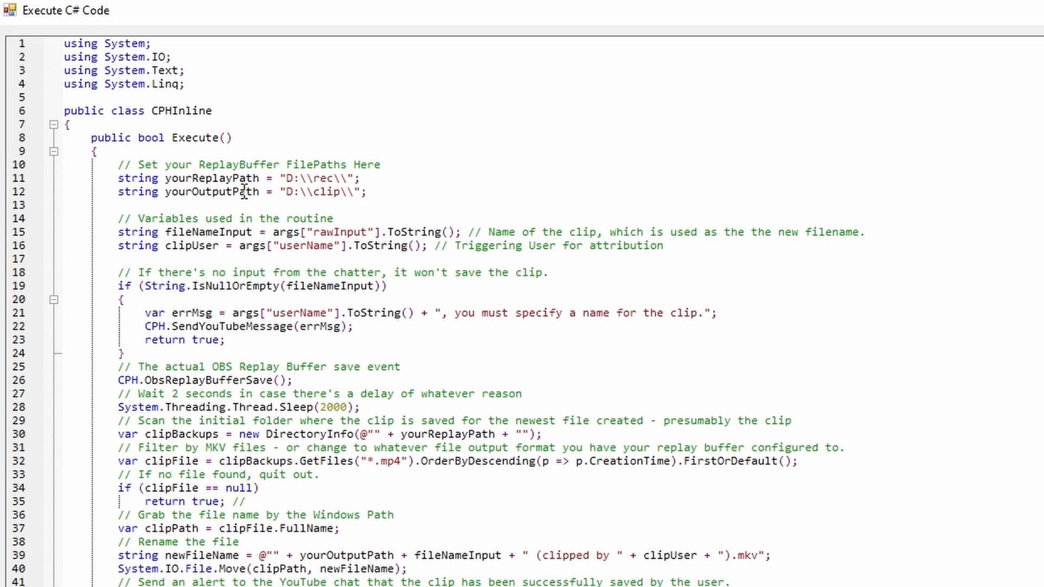
mouse_move(387, 219)
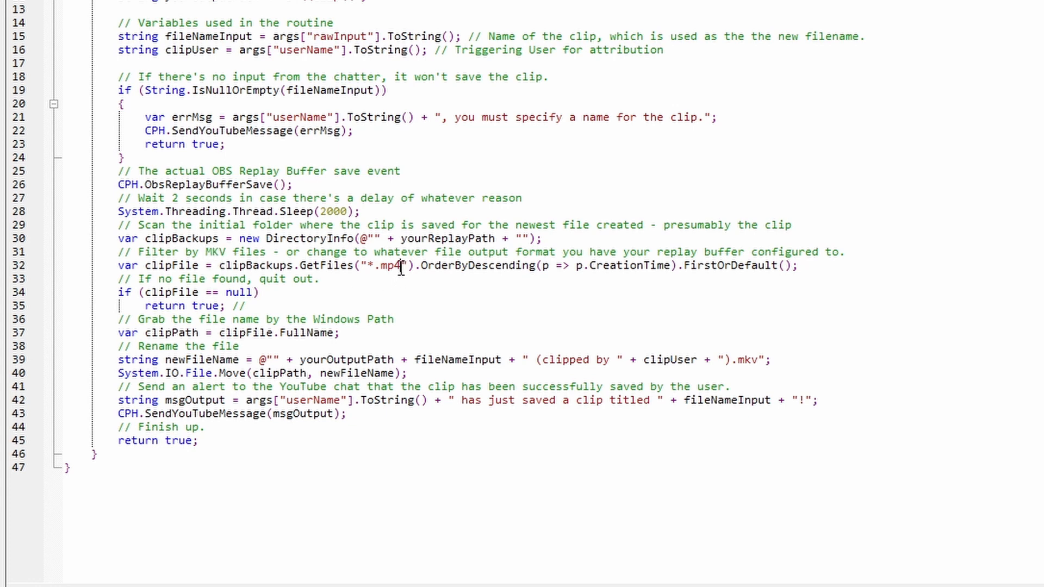
Point the script at replays in D:\rec, output to D:\clip, with the GetFiles filter set to *.mp4.
double_click(387, 265)
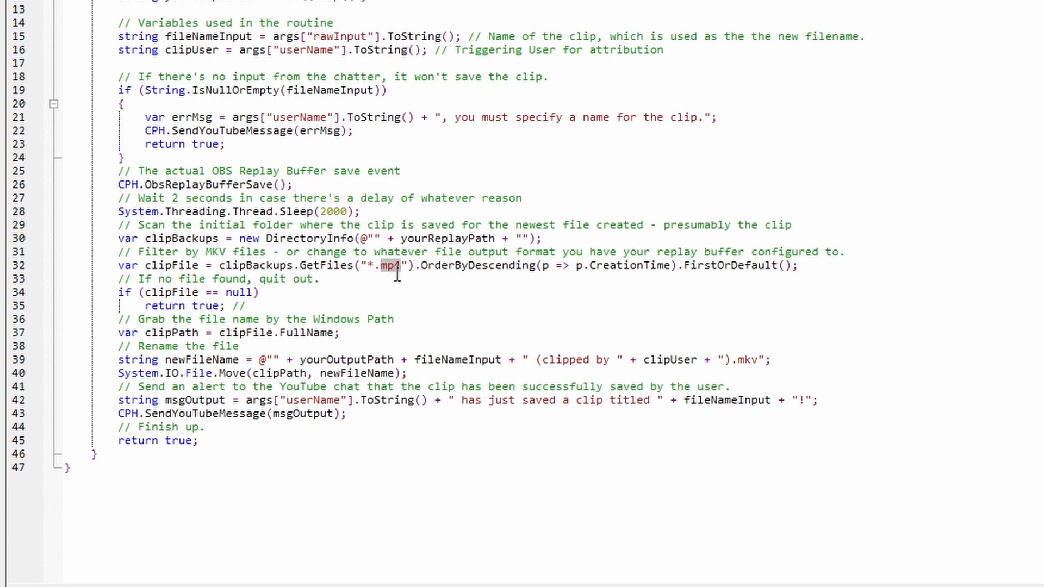
left_click(349, 543)
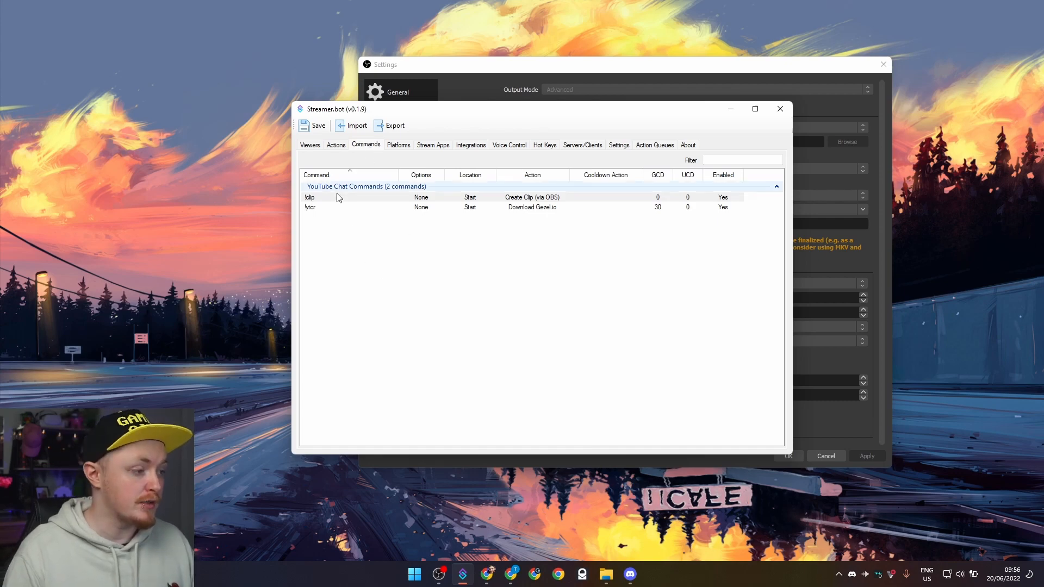
Edit the !clip YouTube chat command linked to the Create Clip (via OBS) action.
double_click(309, 197)
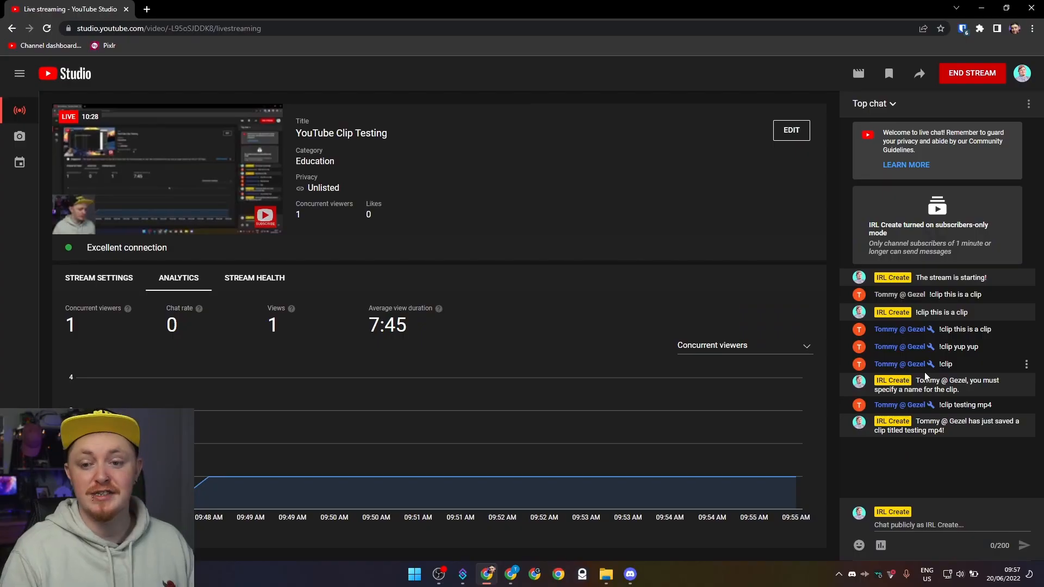
mouse_move(944, 473)
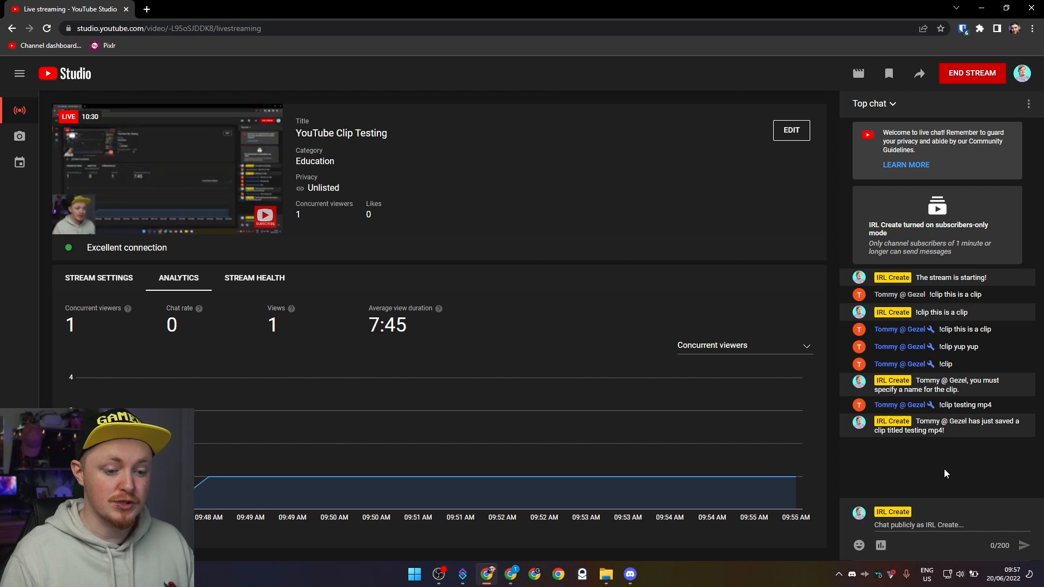
Send '!clip you got that fam' in live chat and get Streamer.bot's saved-clip confirmation.
type("!clip you got")
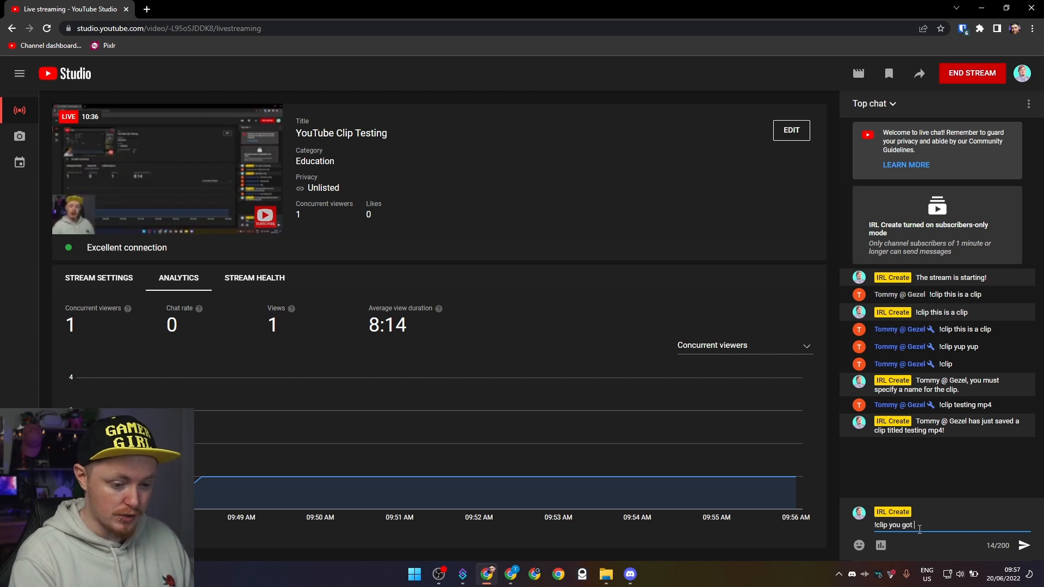
left_click(1024, 545)
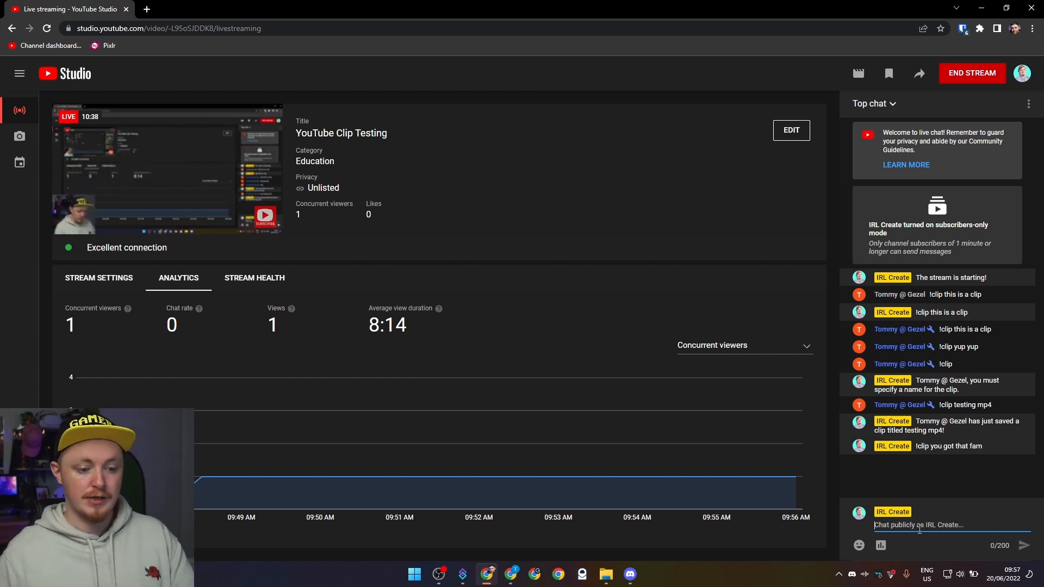
mouse_move(675, 441)
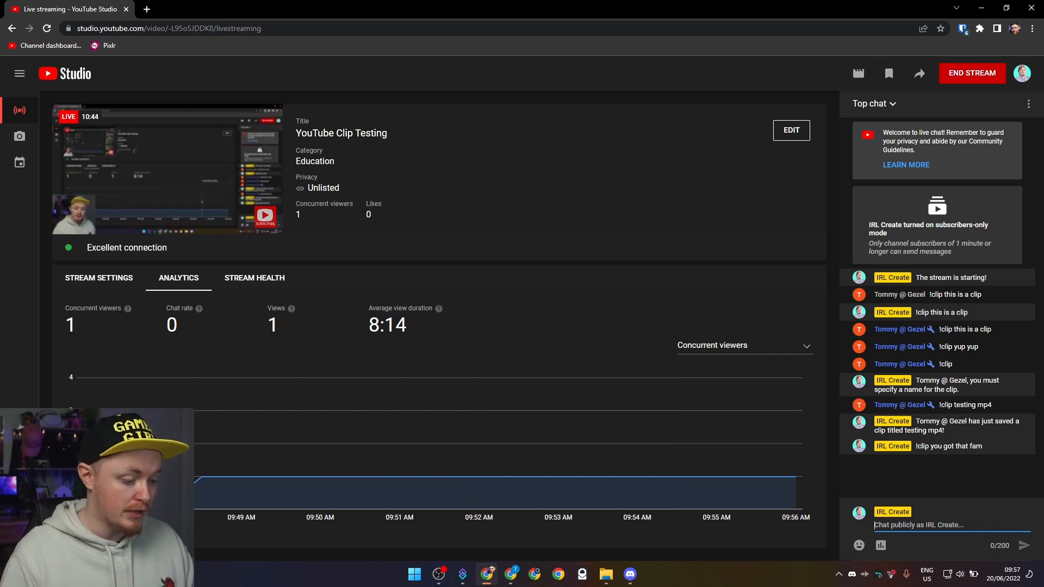
left_click(604, 578)
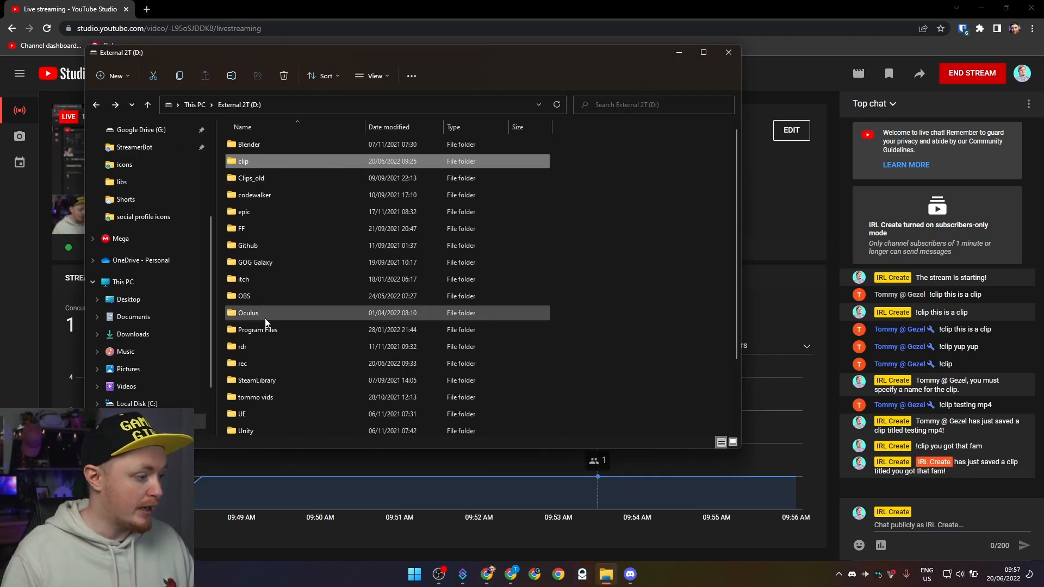
Browse to D:\clip and play the renamed 'you got that fam' clip.
double_click(241, 363)
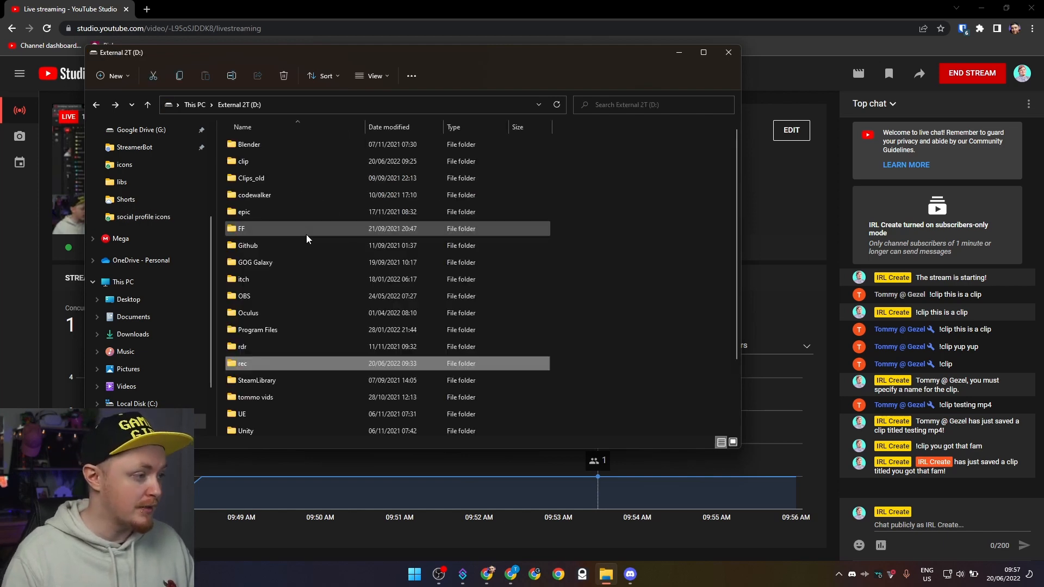
double_click(244, 161)
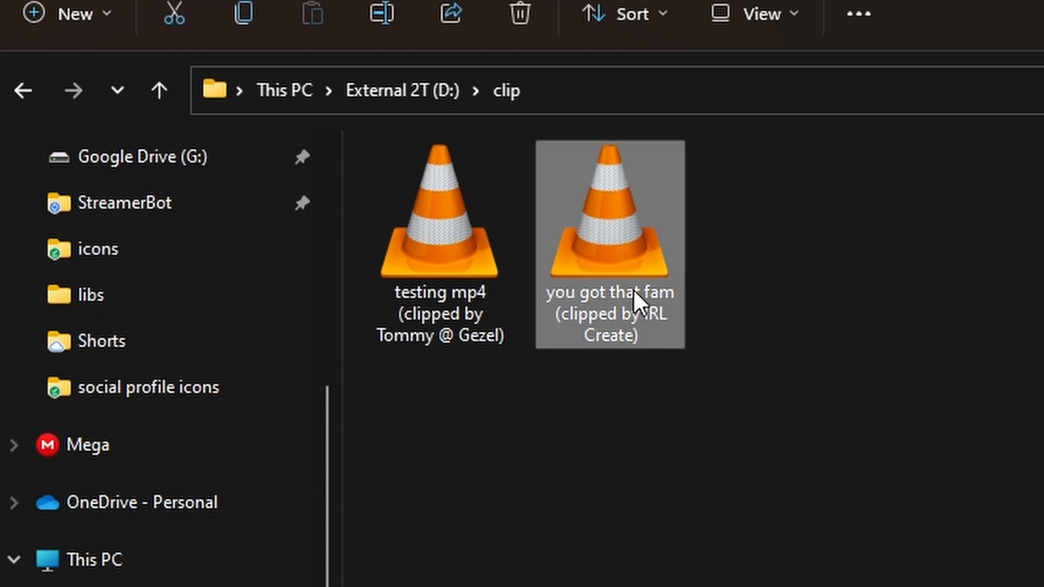
double_click(607, 242)
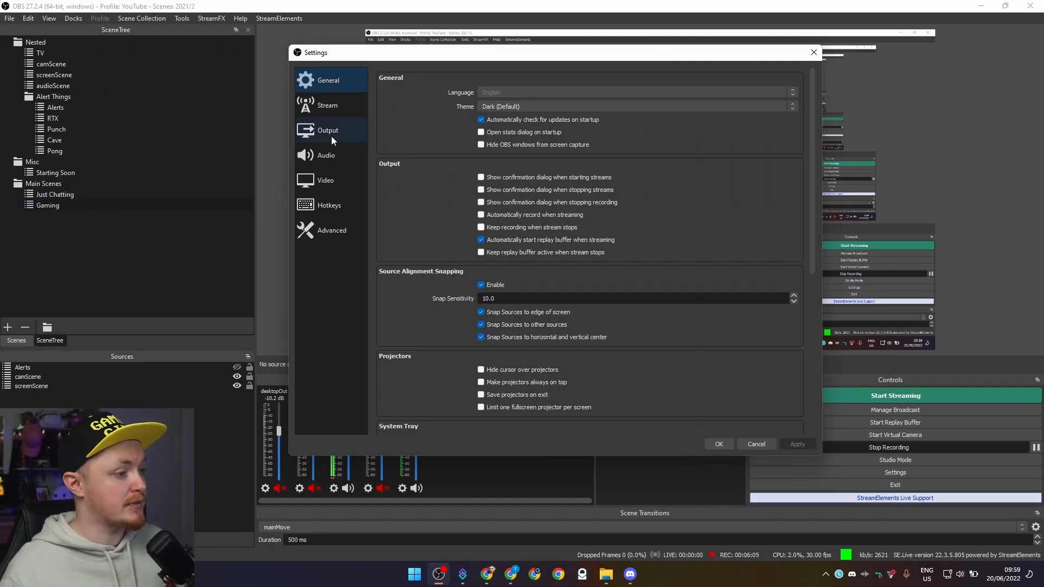
Show OBS's Recording output settings again: D:/rec path, mp4 format, 20000 Kbps CBR.
left_click(328, 130)
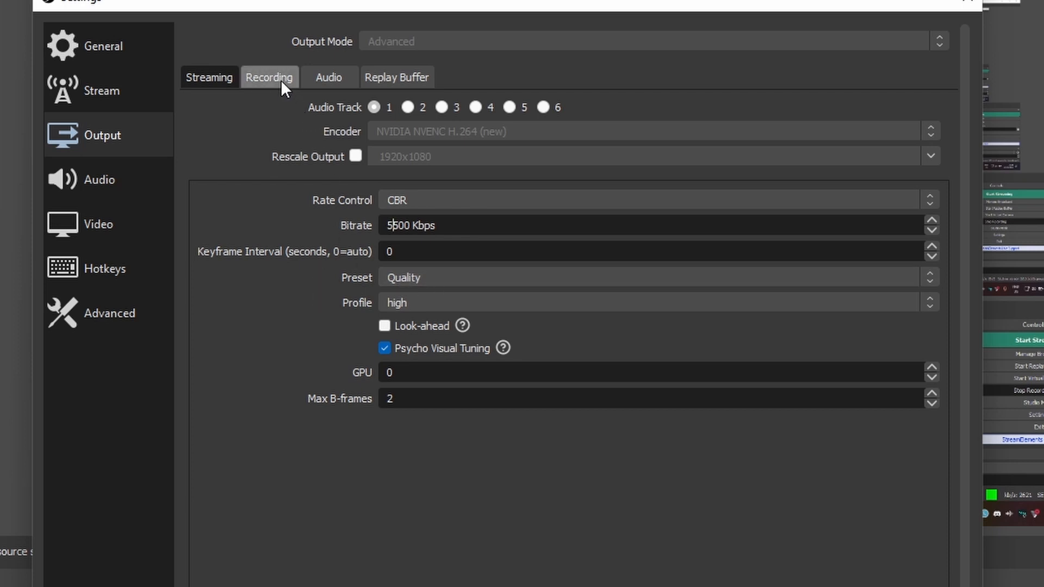
left_click(268, 76)
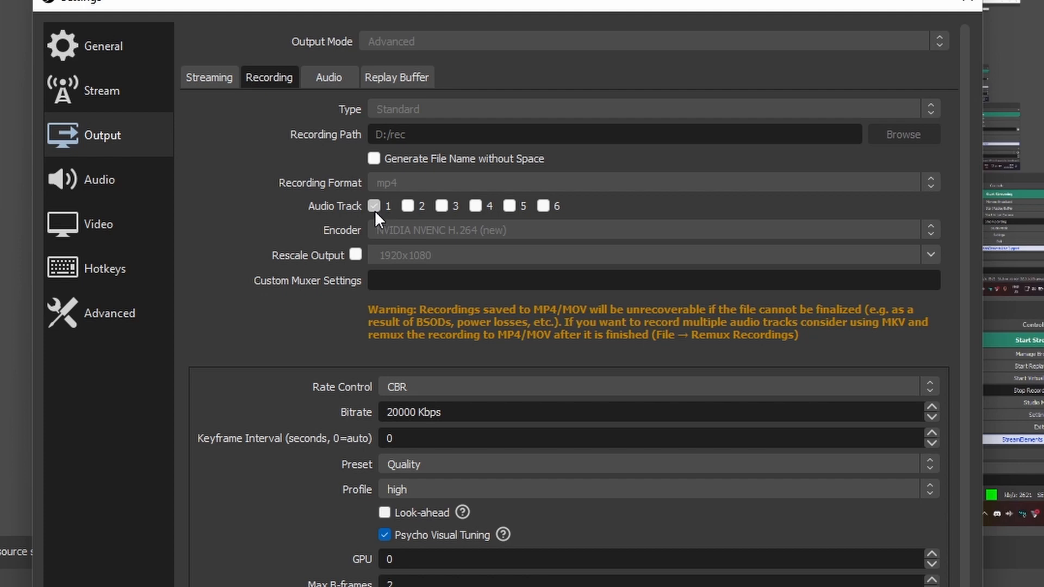
mouse_move(370, 216)
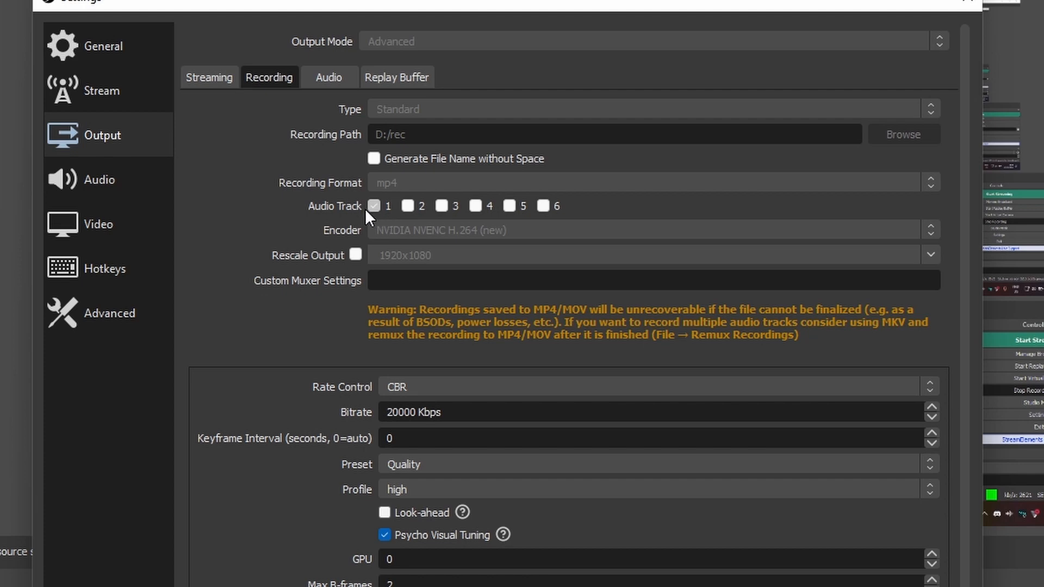